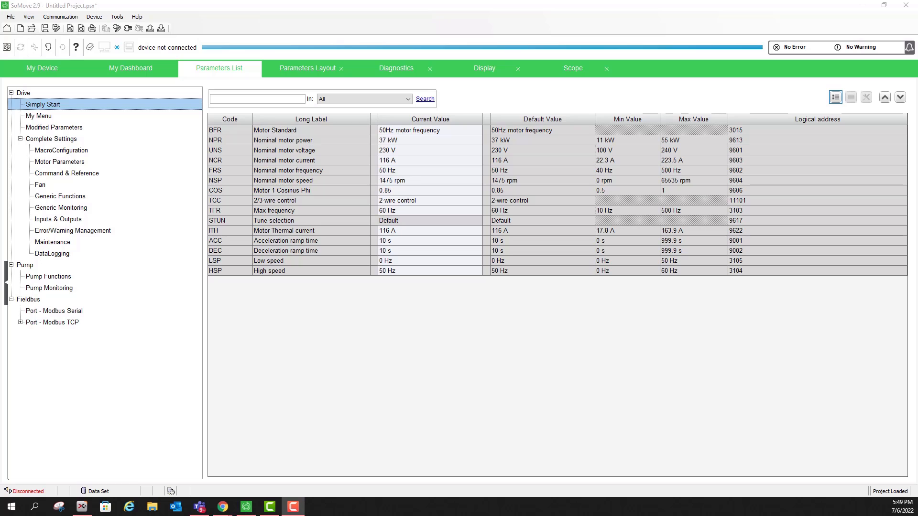
mouse_move(193, 274)
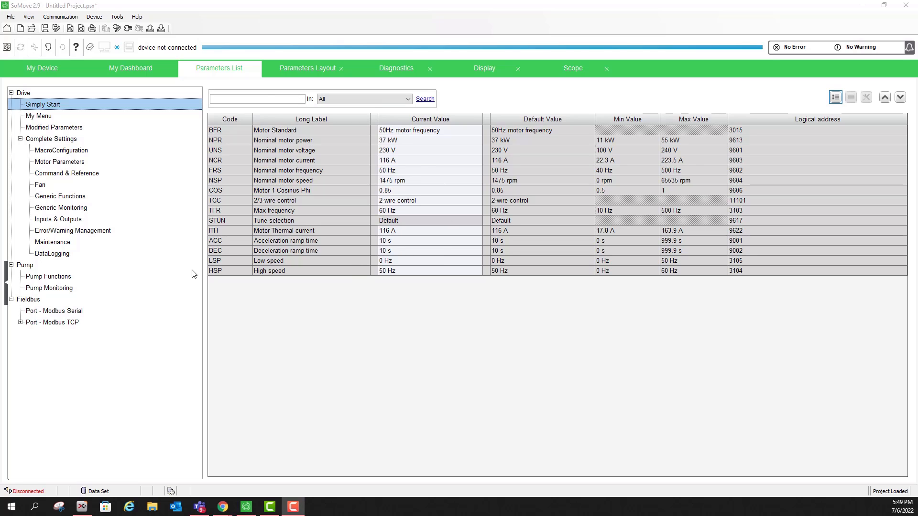
mouse_move(203, 274)
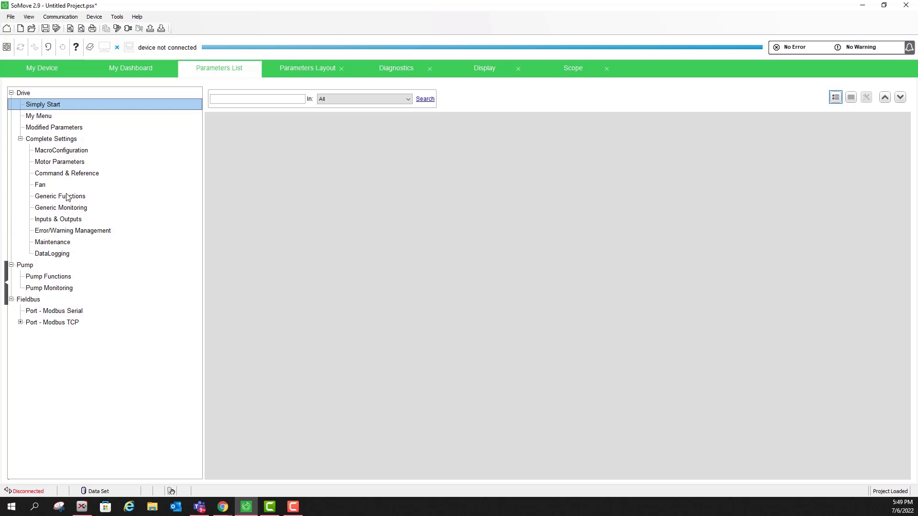
Switch the Parameters List to the Generic Functions group under Complete Settings
left_click(60, 196)
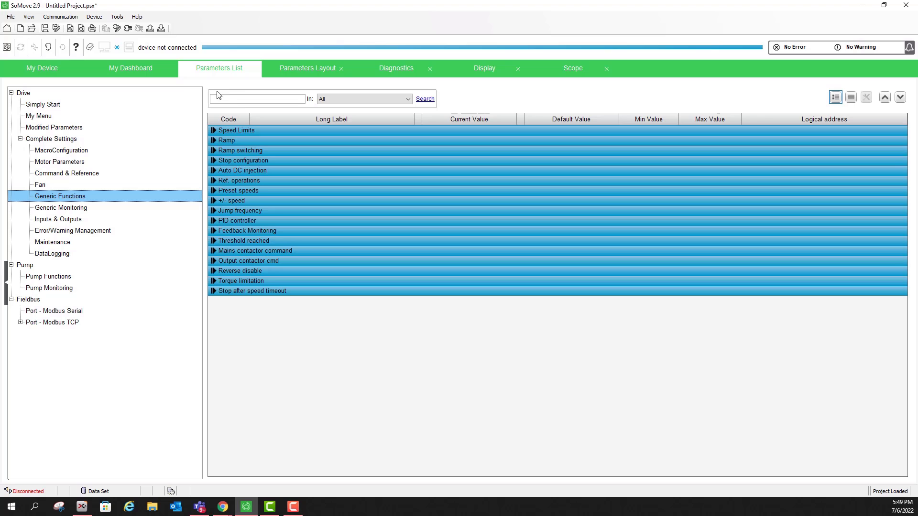
mouse_move(235, 235)
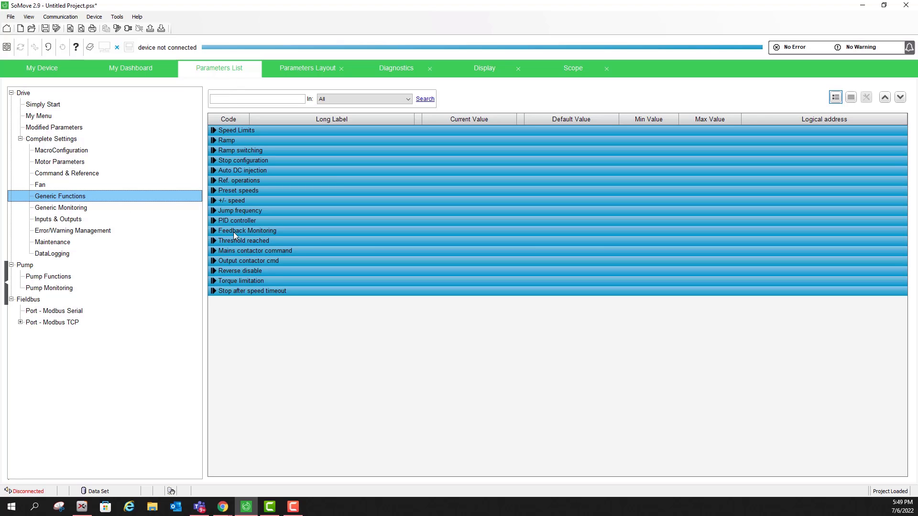
mouse_move(203, 137)
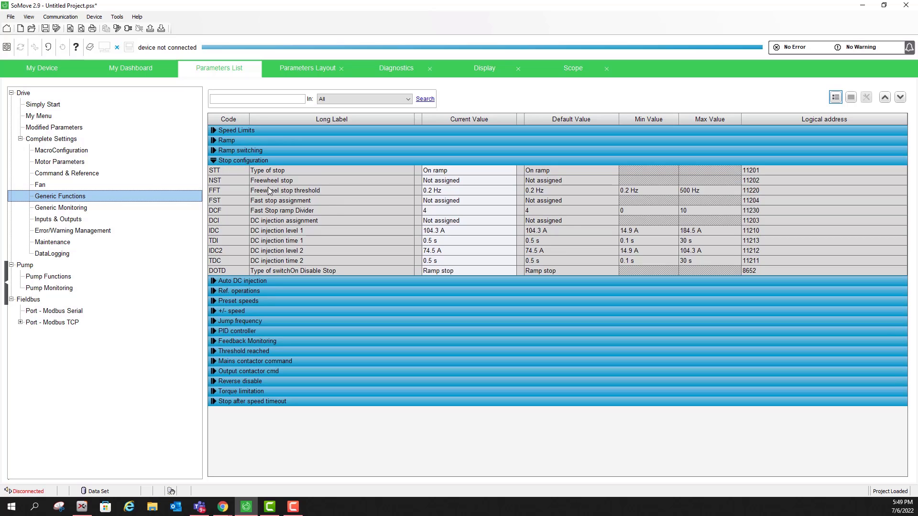
mouse_move(453, 192)
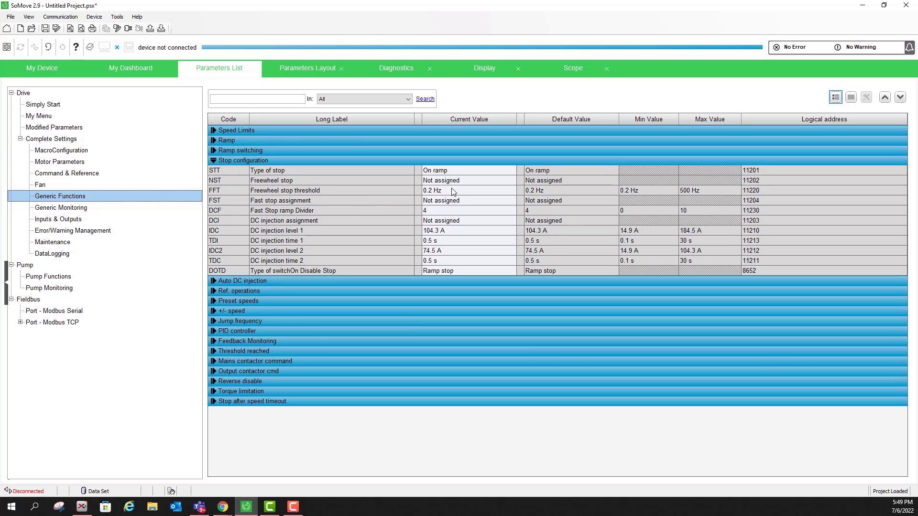
left_click(457, 211)
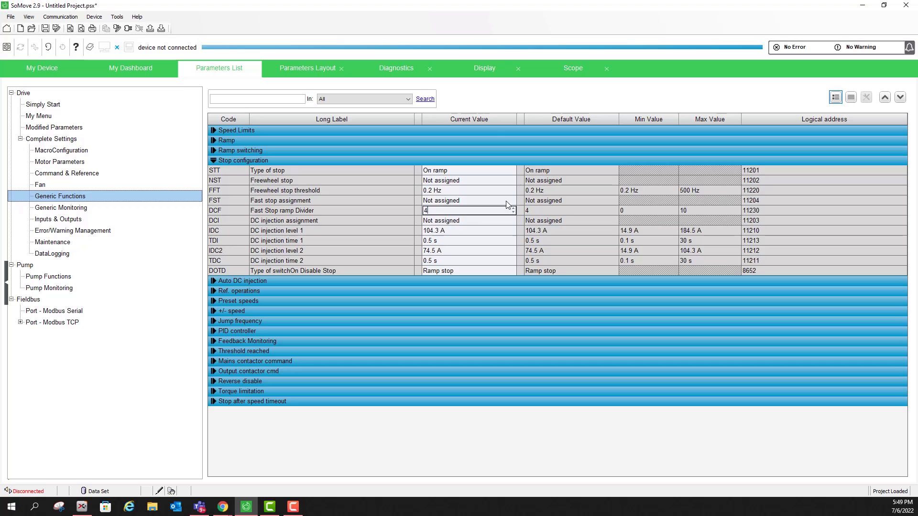
left_click(510, 200)
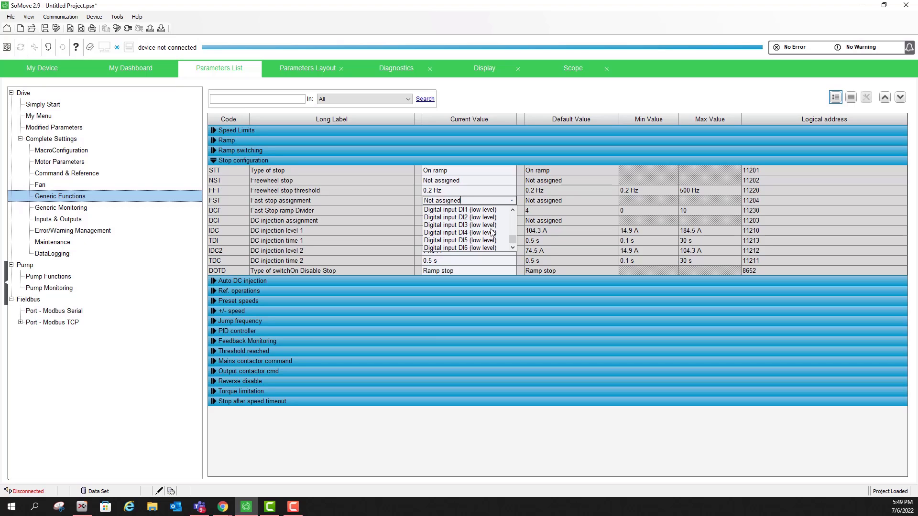
mouse_move(460, 248)
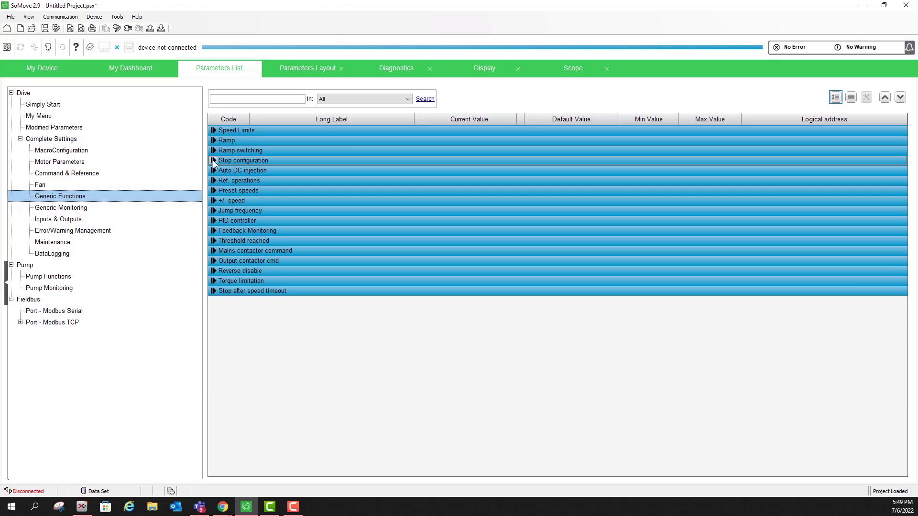
mouse_move(222, 268)
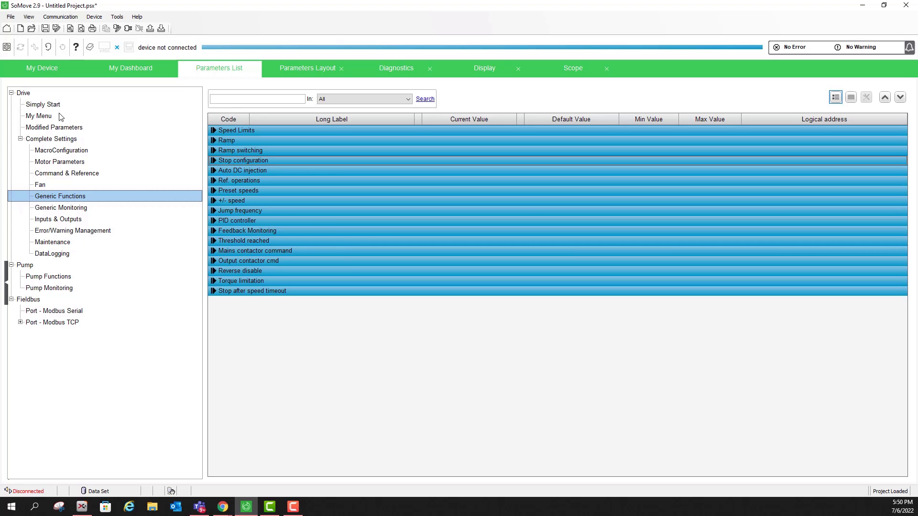
Show the Simply Start parameters, such as motor standard, nominal power and voltage
left_click(42, 104)
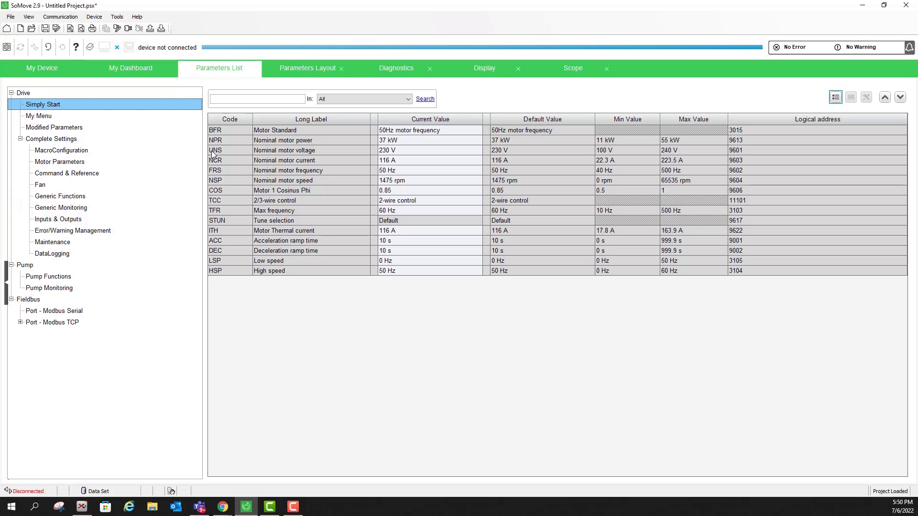
mouse_move(375, 287)
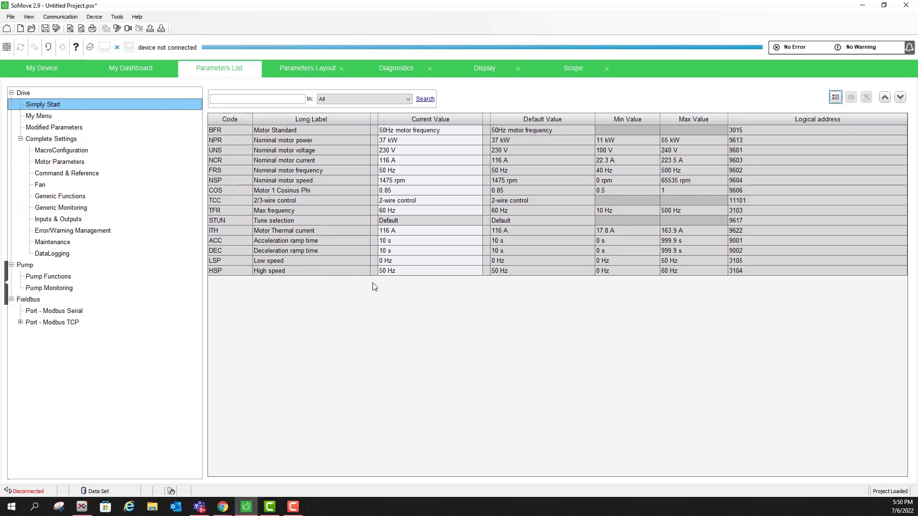
mouse_move(401, 226)
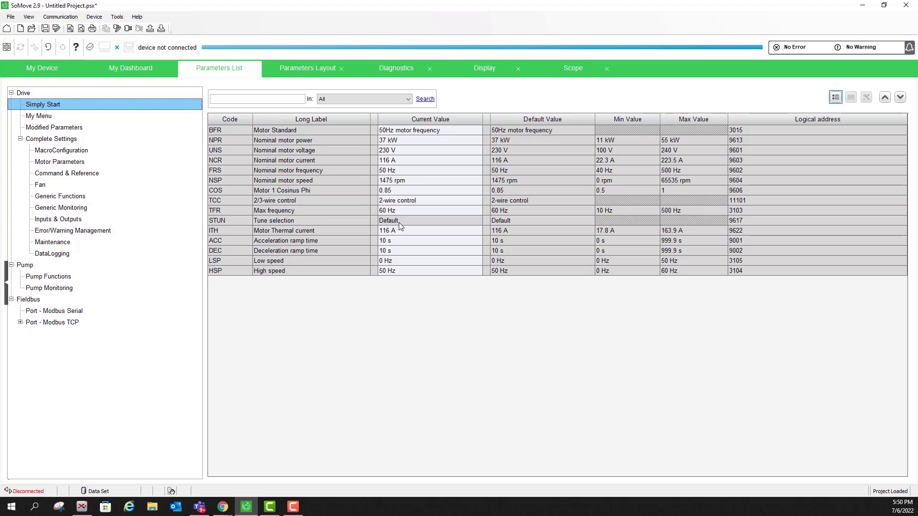
mouse_move(379, 230)
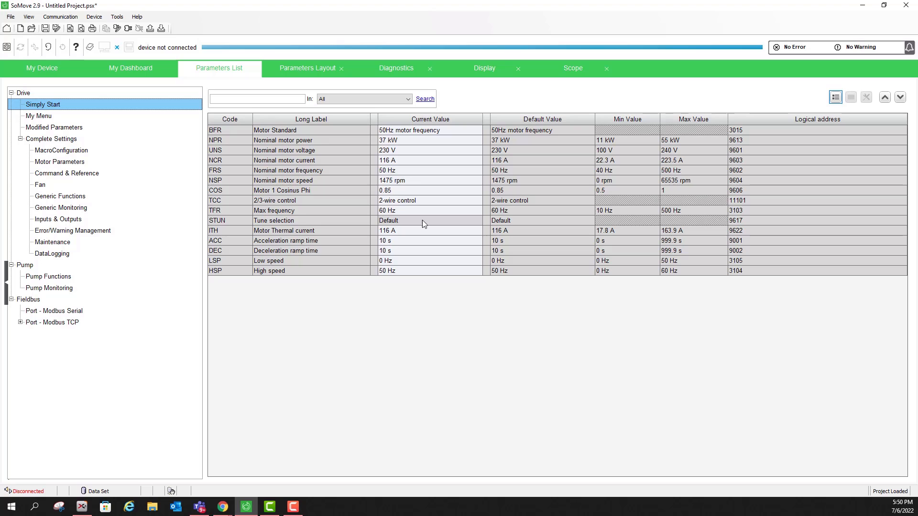
mouse_move(517, 295)
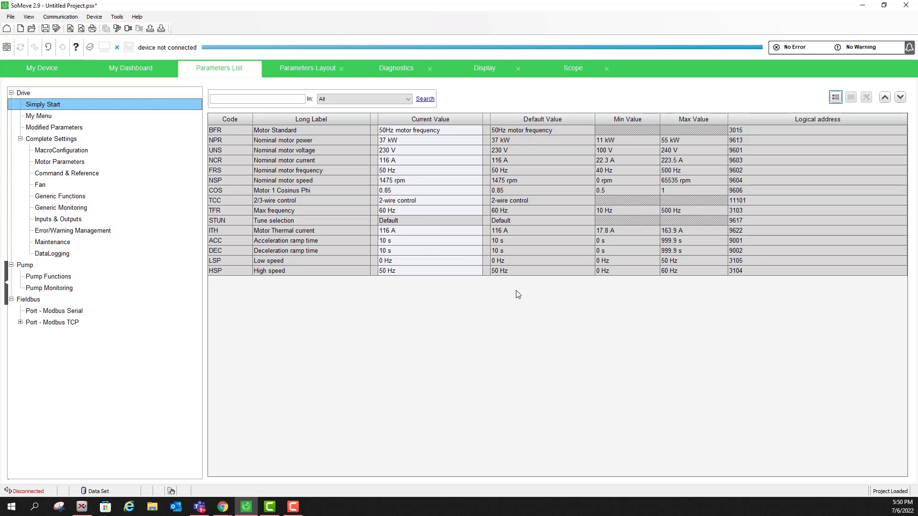
mouse_move(97, 210)
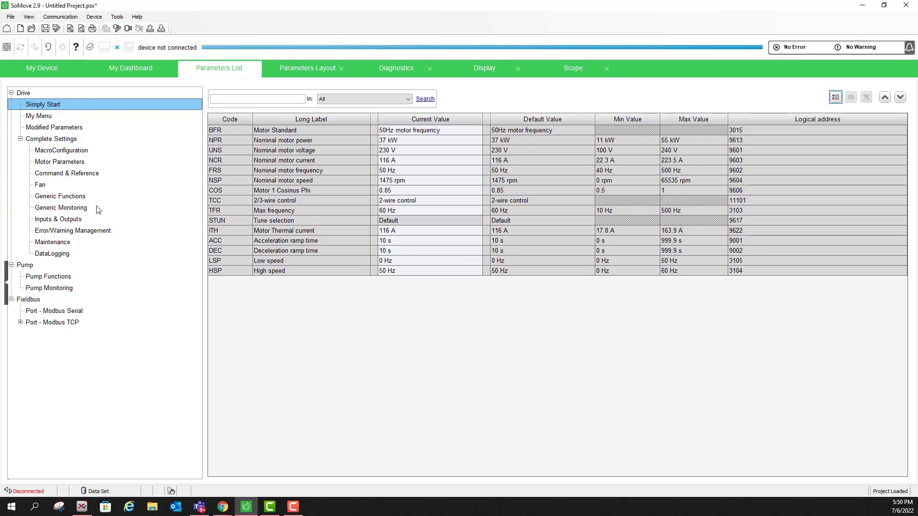
mouse_move(51, 201)
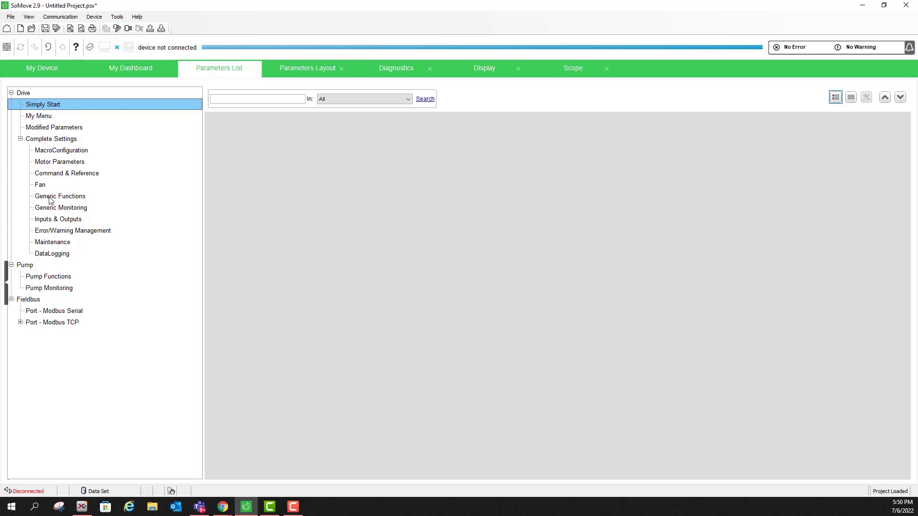
In Generic Functions, expand Stop configuration and Ramp, and set Type of stop (STT) to Freewheel stop
left_click(60, 196)
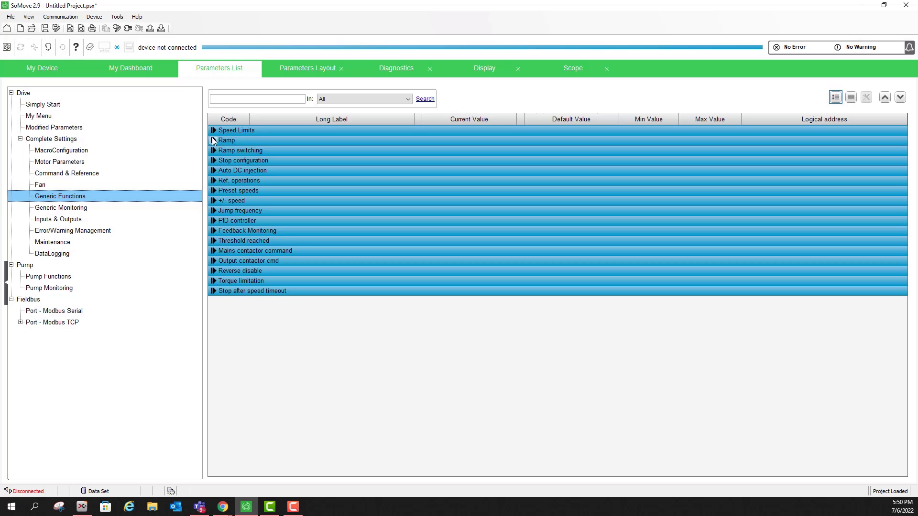
left_click(213, 159)
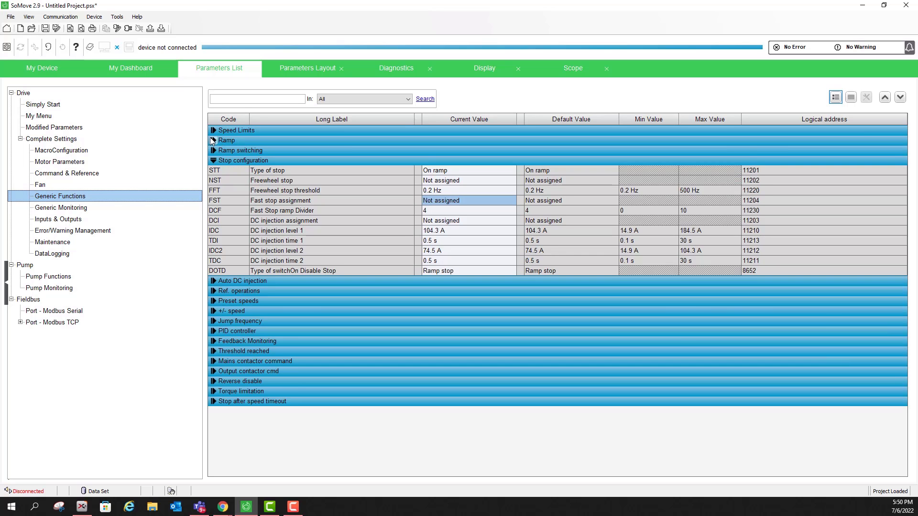
left_click(214, 140)
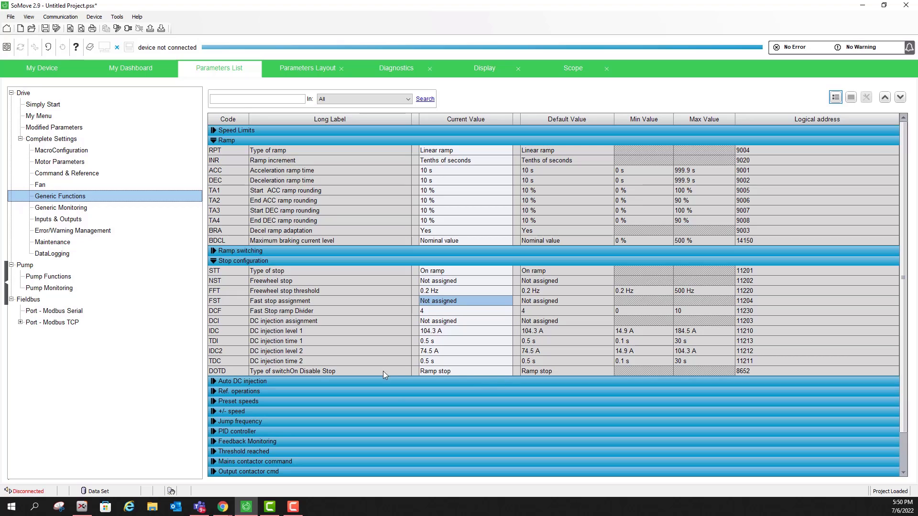
mouse_move(461, 280)
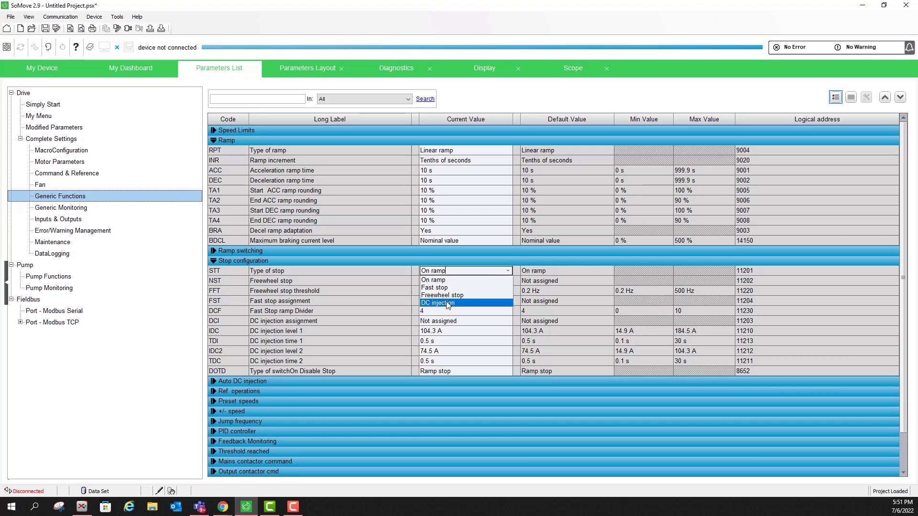
left_click(442, 281)
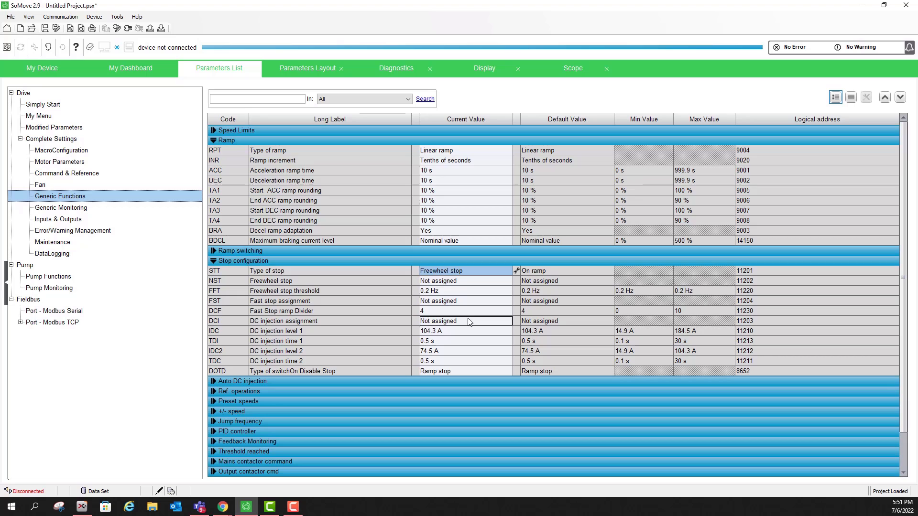
left_click(465, 321)
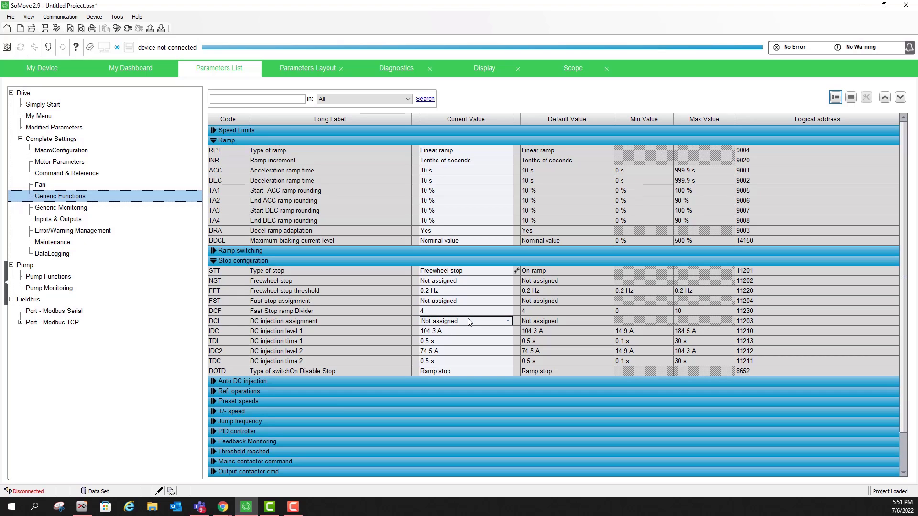